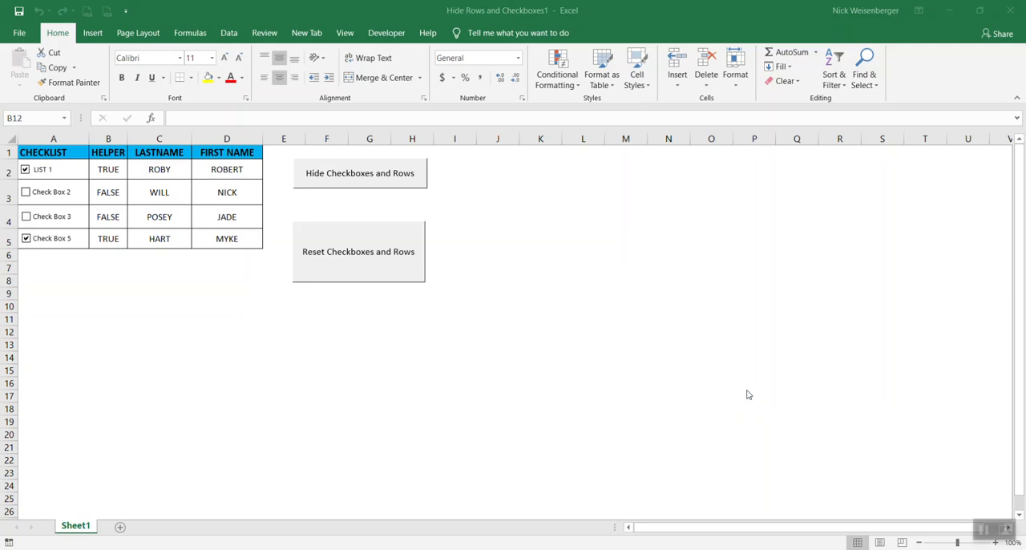
pyautogui.moveTo(718, 404)
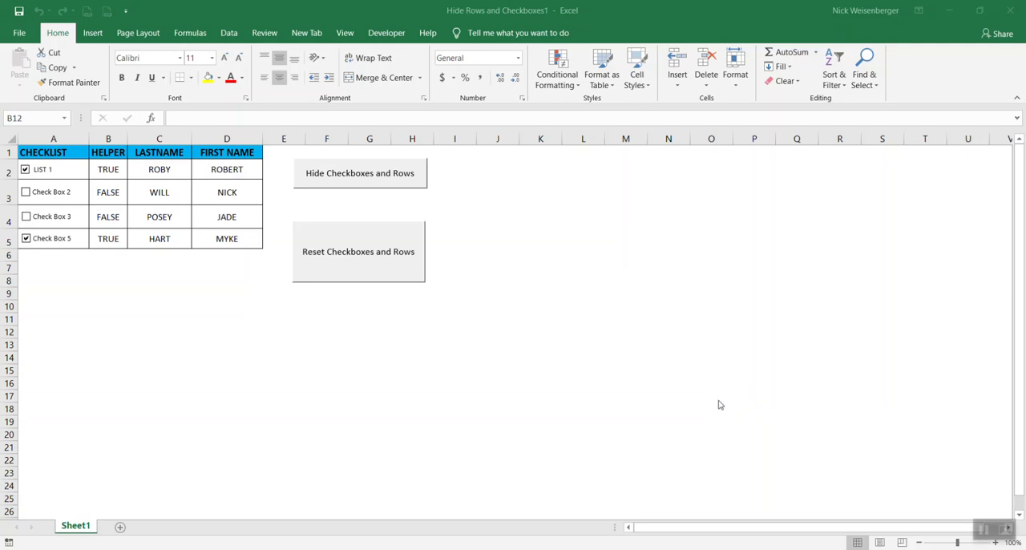
pyautogui.moveTo(720, 407)
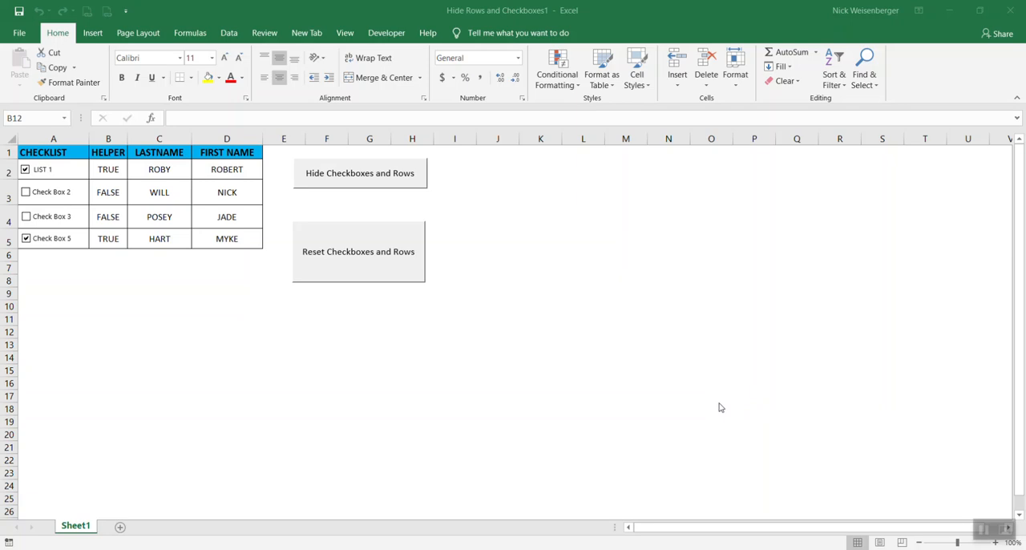
pyautogui.moveTo(198, 171)
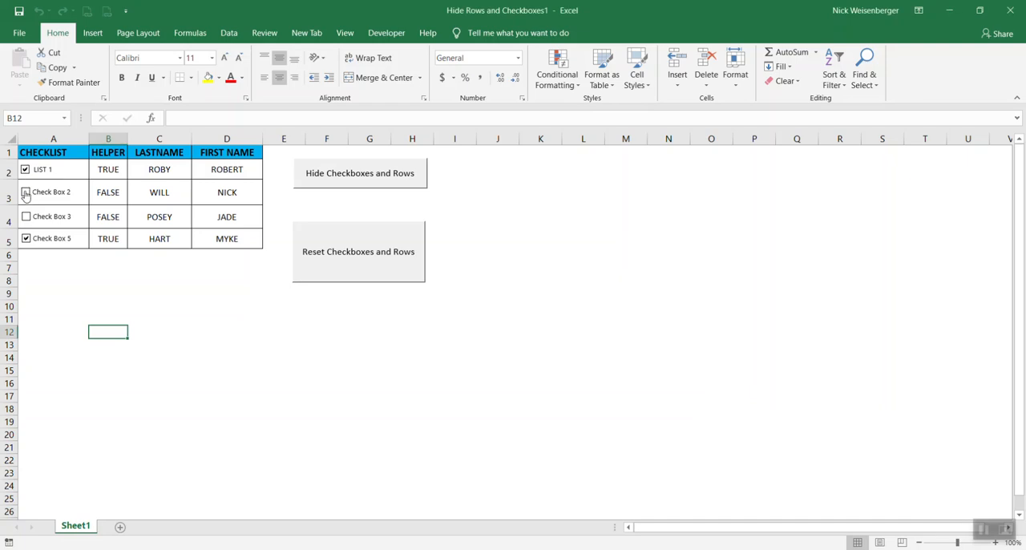
# Leave only LIST 1 ticked, then run the macro that hides unchecked boxes and rows.
pyautogui.click(25, 193)
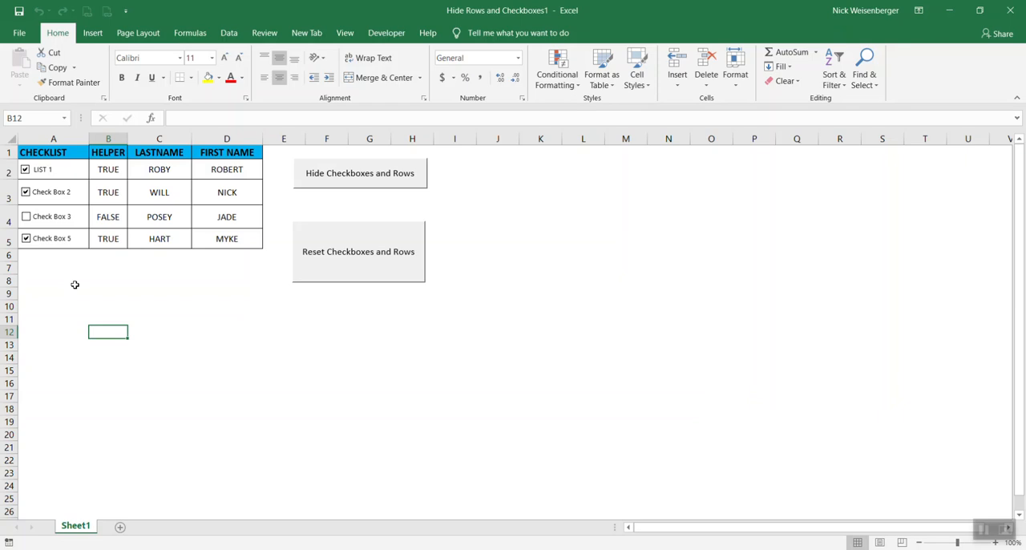
pyautogui.click(359, 173)
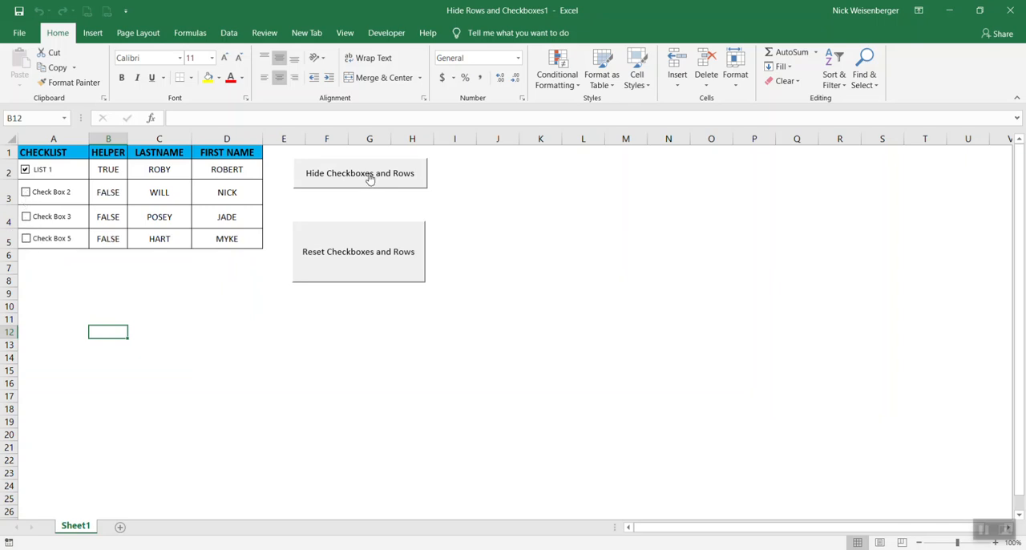
pyautogui.click(359, 171)
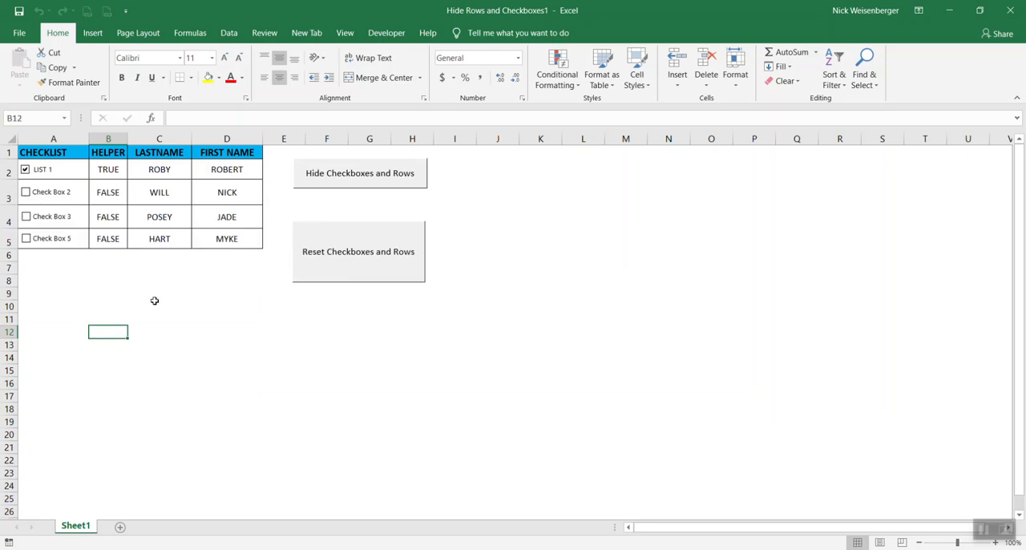
pyautogui.moveTo(192, 299)
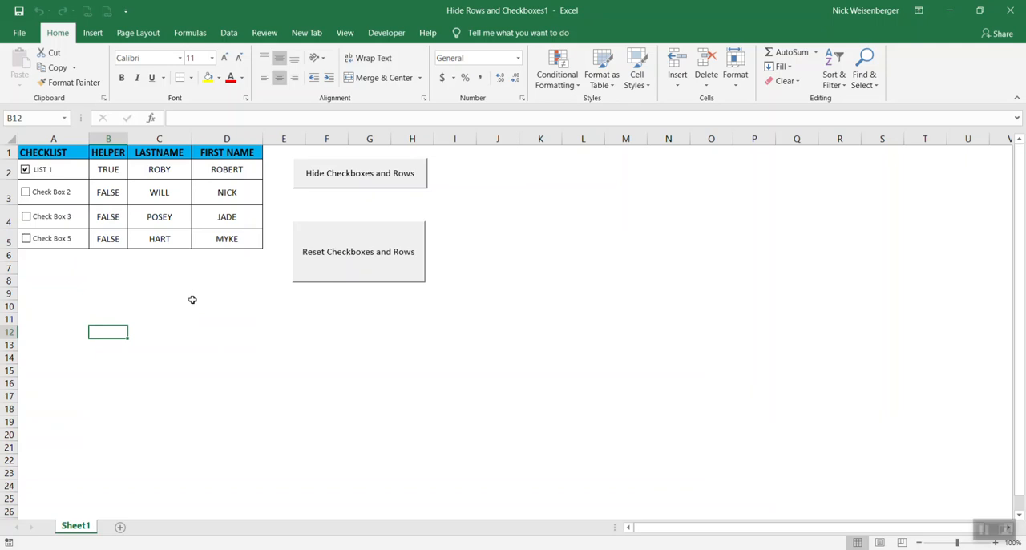
pyautogui.moveTo(70, 284)
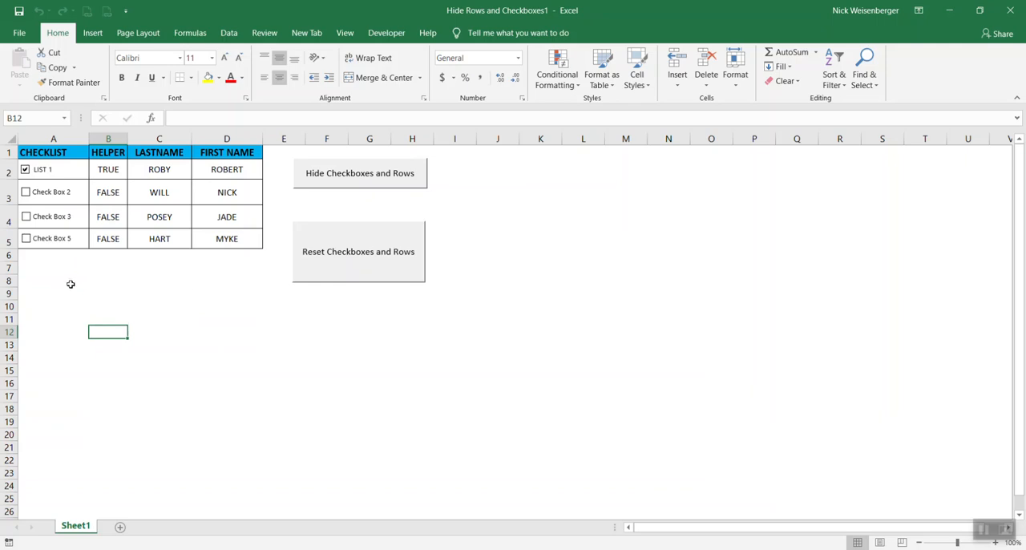
pyautogui.moveTo(272, 202)
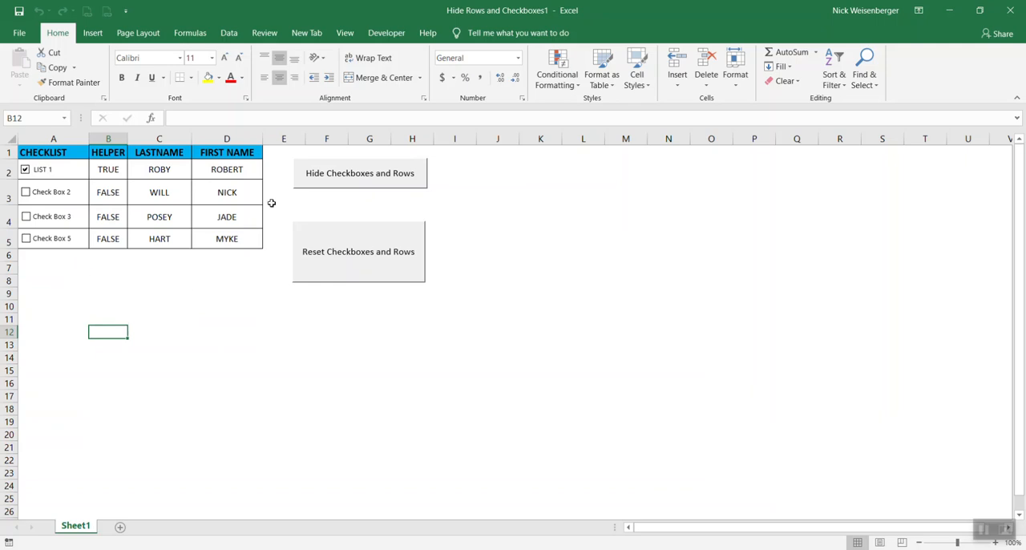
# Insert a form-control checkbox, Check Box 8, below the checklist table from the Developer controls.
pyautogui.click(386, 33)
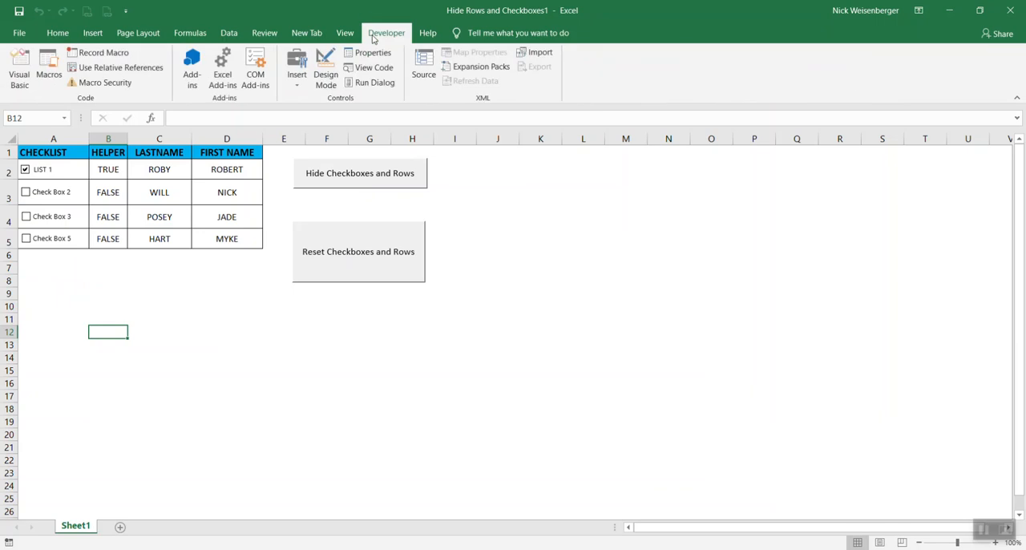
pyautogui.click(296, 68)
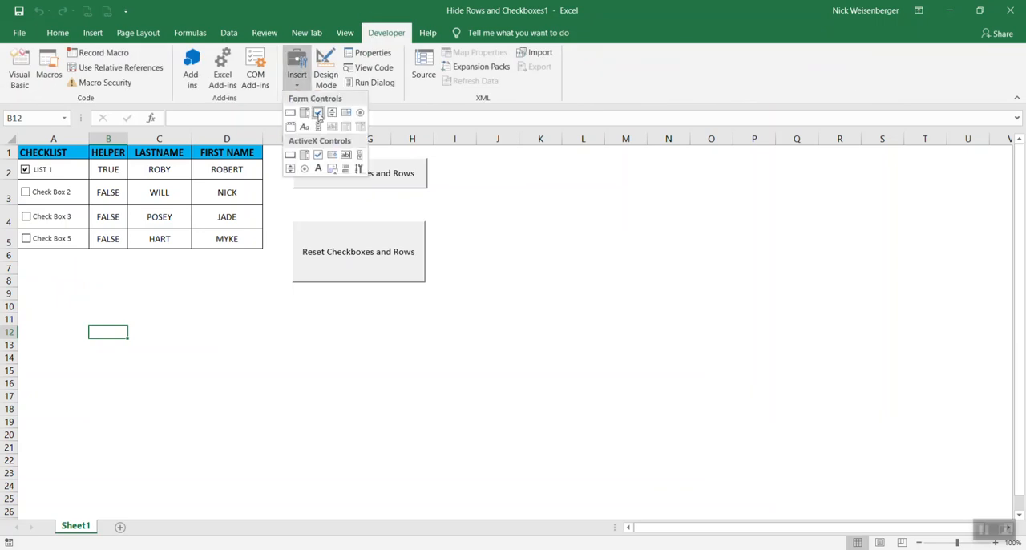
pyautogui.moveTo(317, 112)
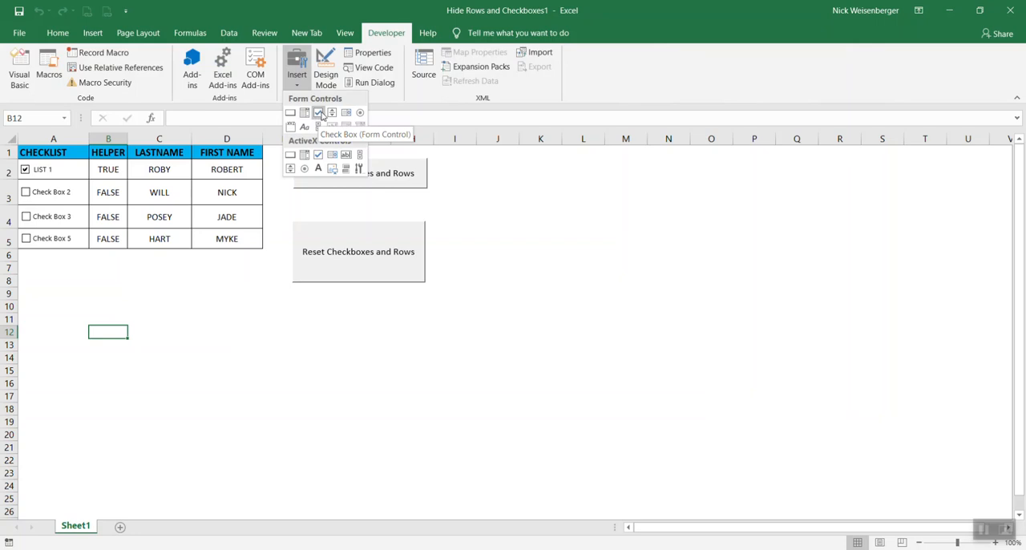
pyautogui.moveTo(317, 154)
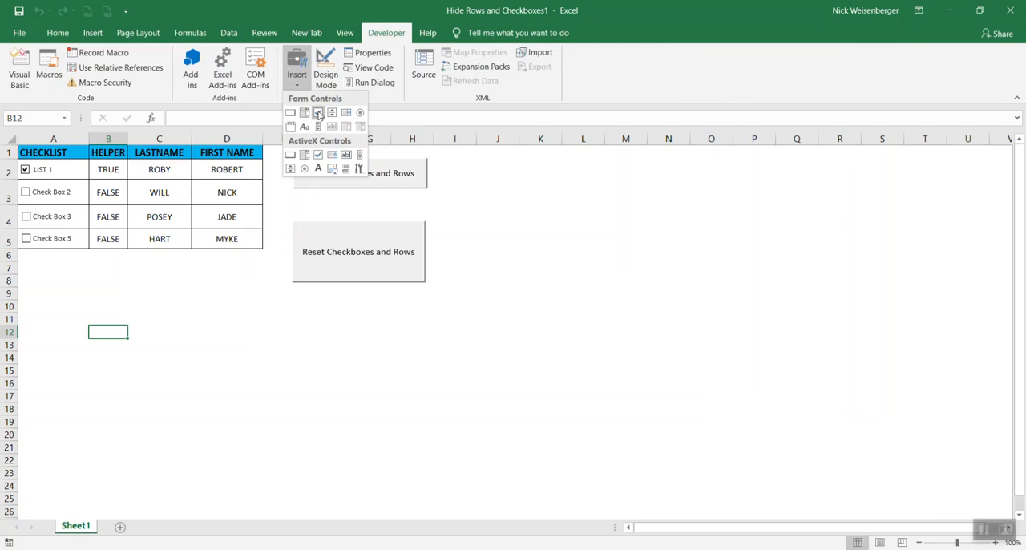
pyautogui.moveTo(317, 112)
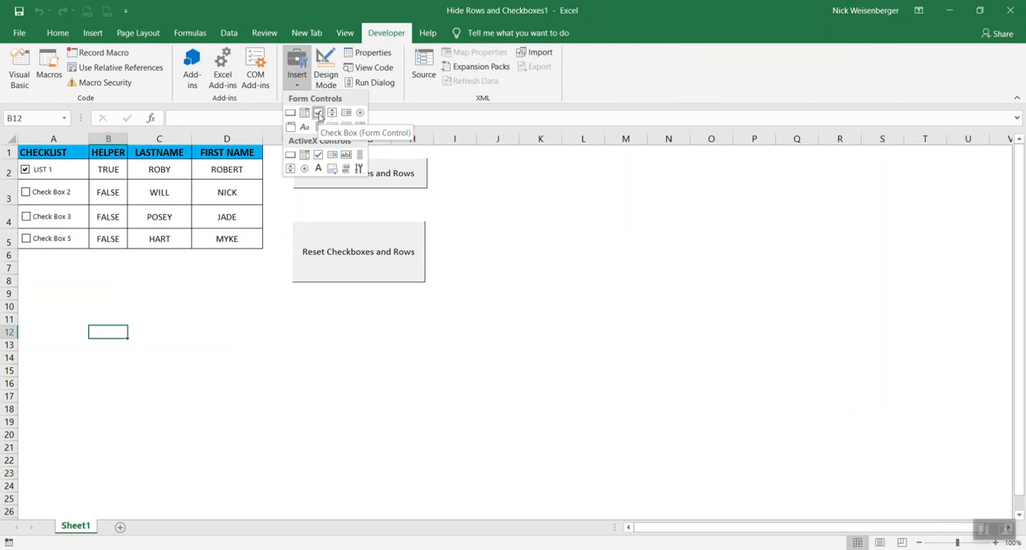
pyautogui.click(318, 113)
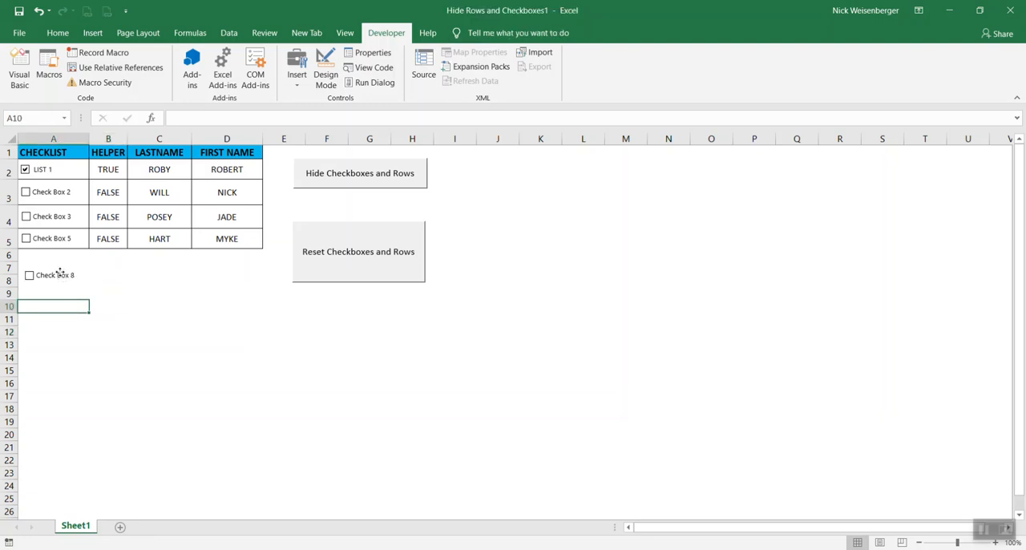
# Set Check Box 8's cell link to $B$6 in Format Control and confirm.
pyautogui.rightClick(50, 274)
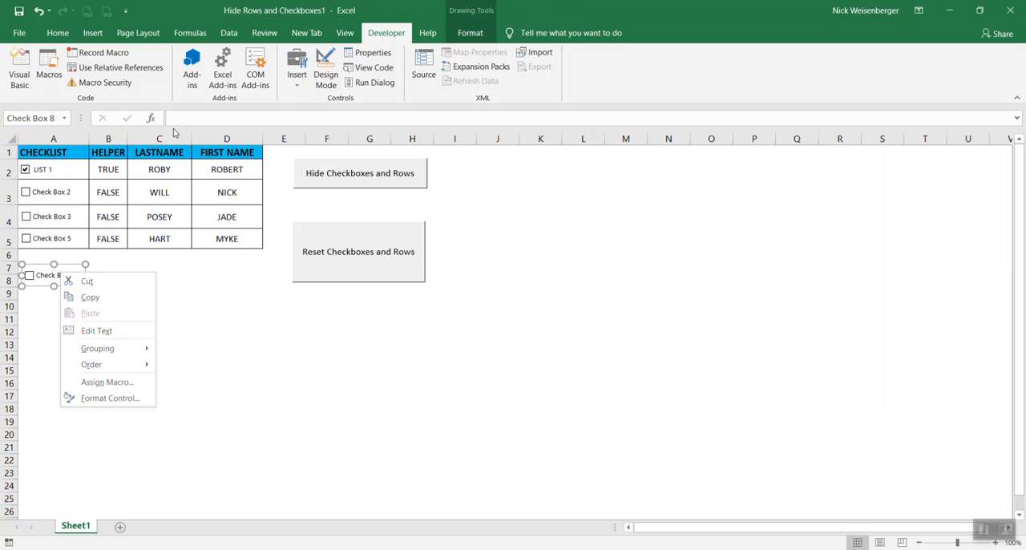
pyautogui.click(183, 118)
pyautogui.write('=$B$6')
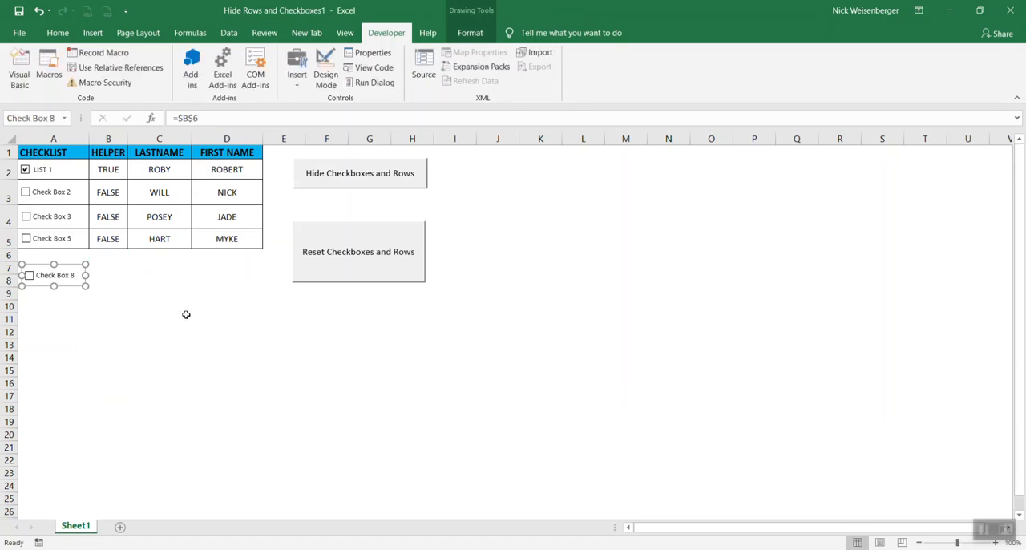
pyautogui.click(109, 345)
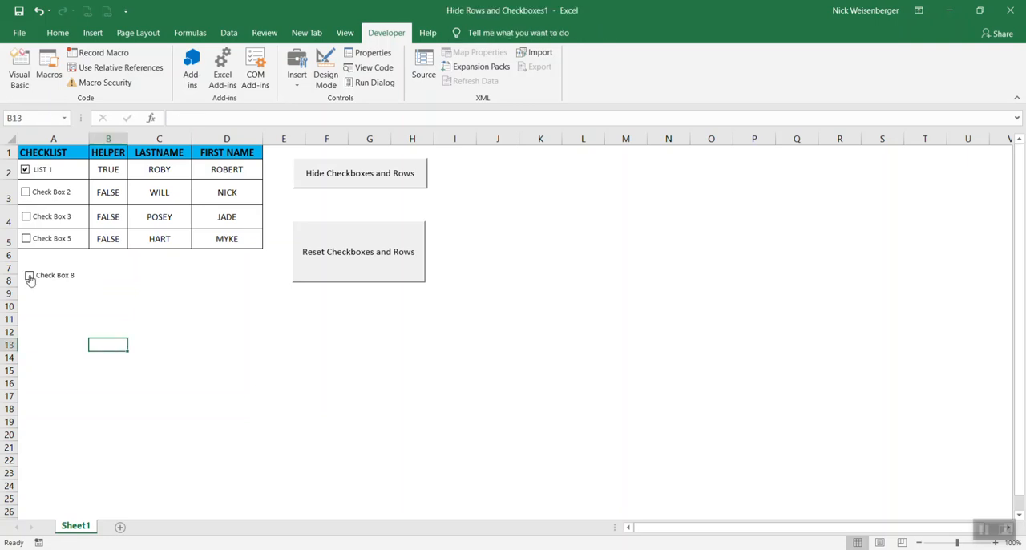
# Toggle Check Box 8 to verify B6 switches between TRUE and FALSE, ending unticked.
pyautogui.click(28, 276)
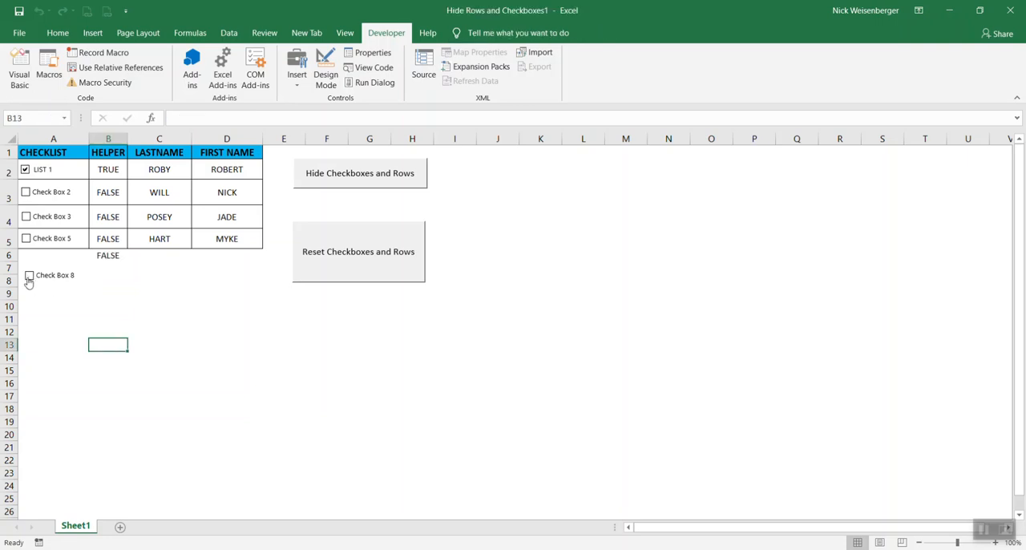
pyautogui.click(29, 275)
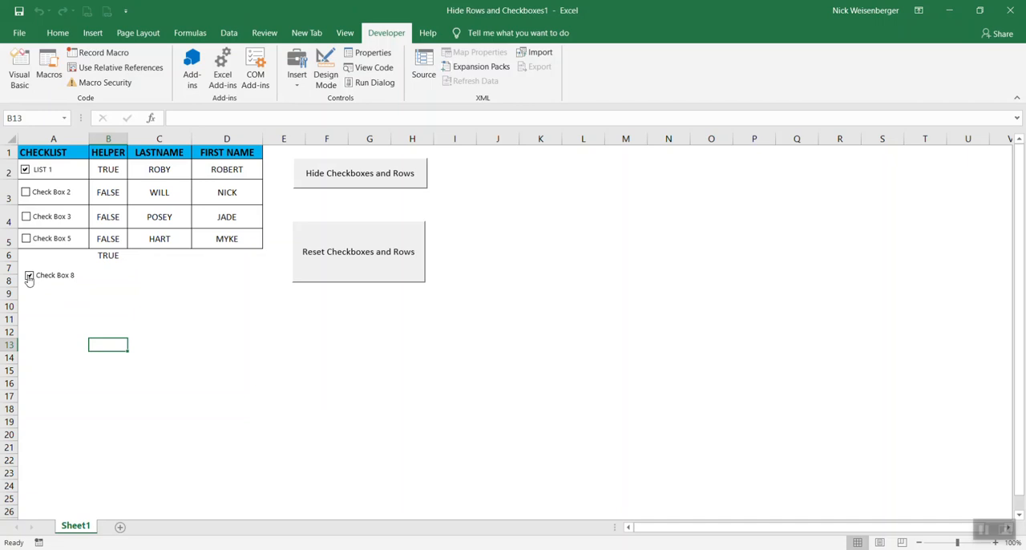
pyautogui.click(29, 276)
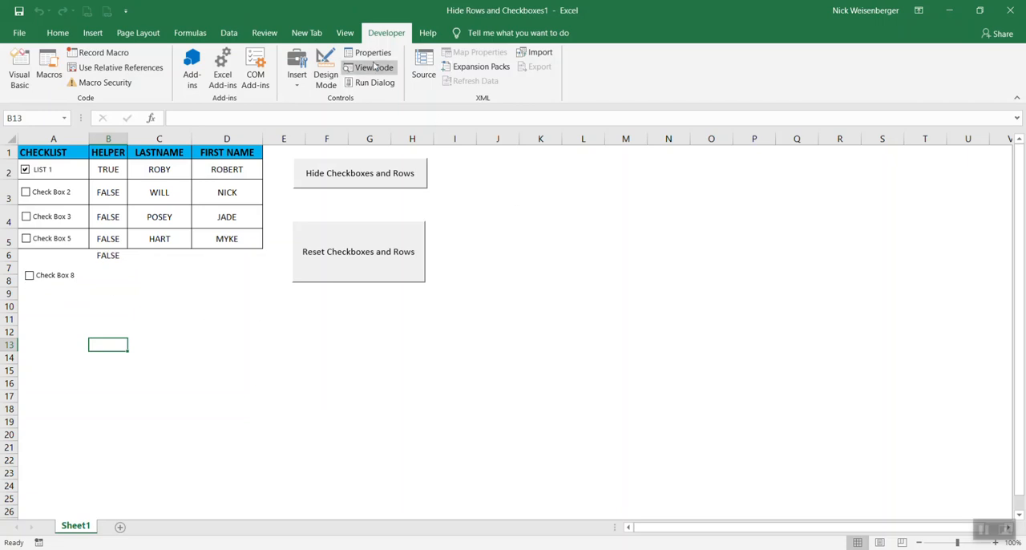
# Show the View ribbon and its list of workbook macros.
pyautogui.click(344, 32)
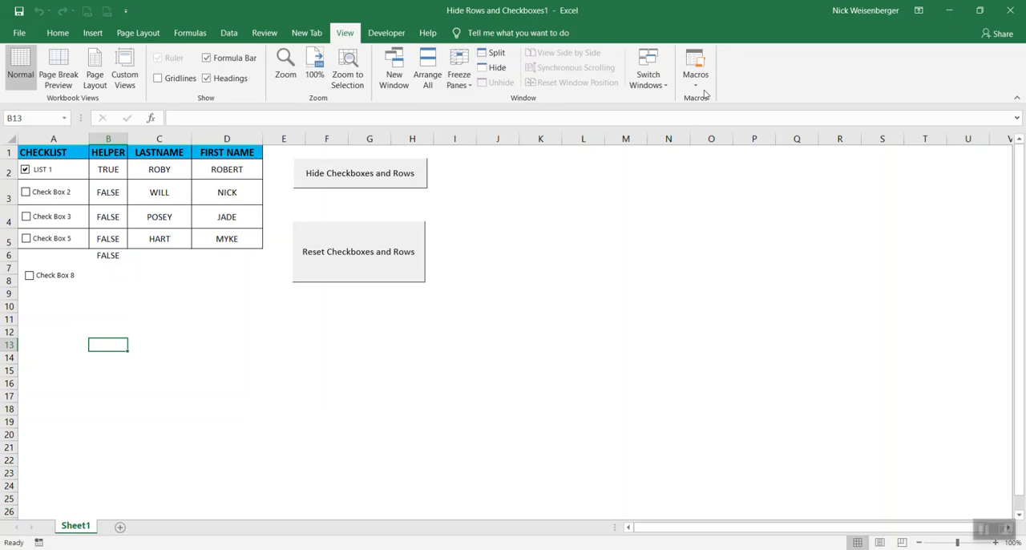
pyautogui.click(696, 68)
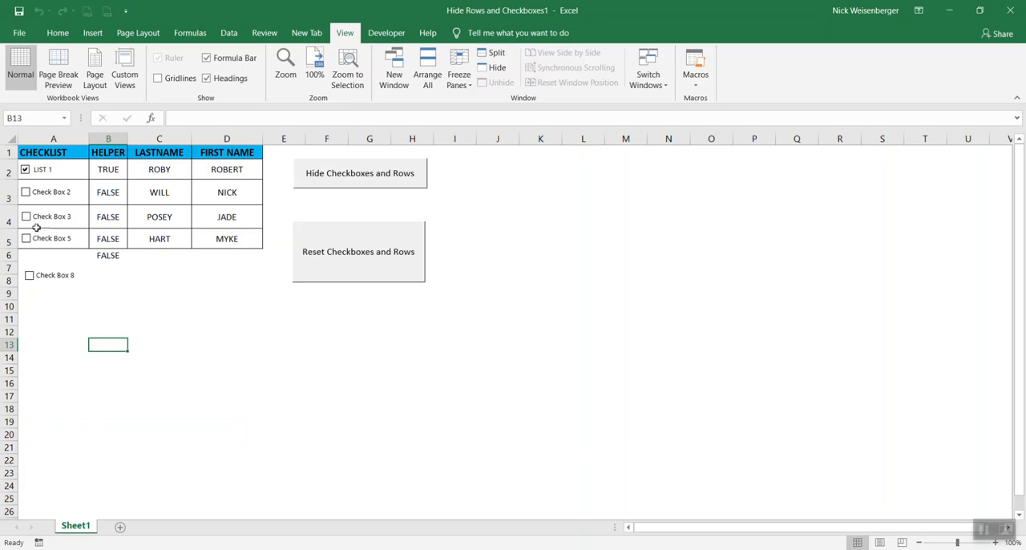
pyautogui.moveTo(45, 269)
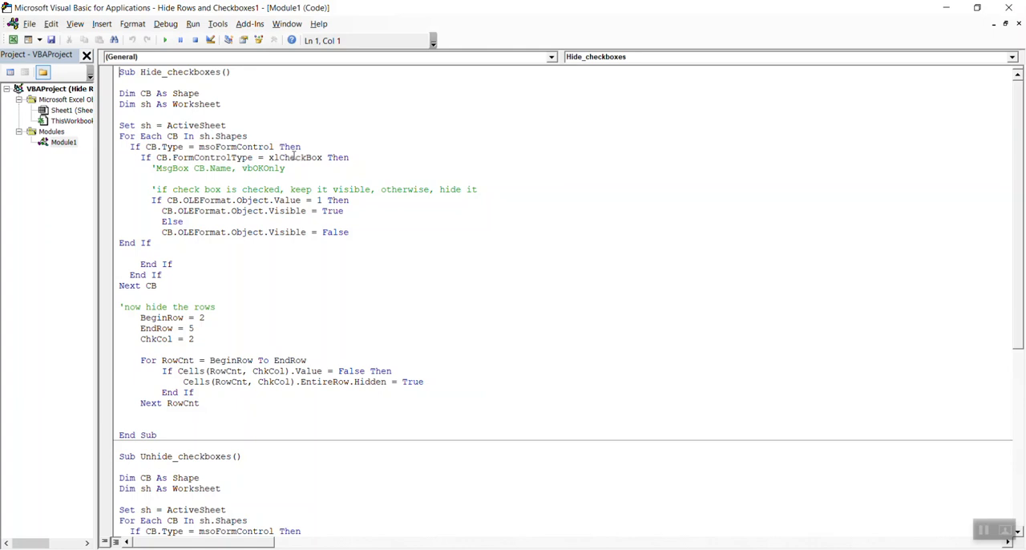
pyautogui.moveTo(295, 157)
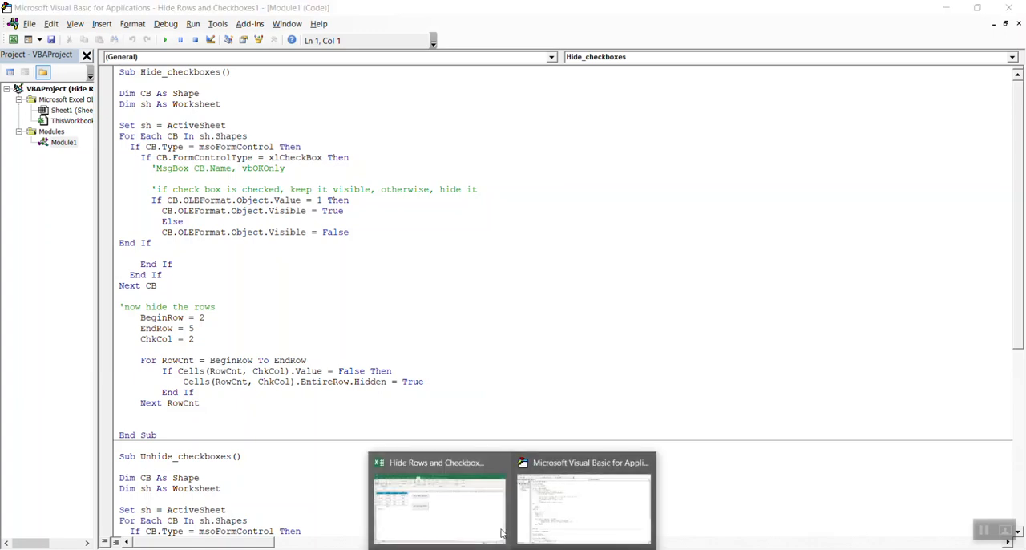
pyautogui.click(439, 497)
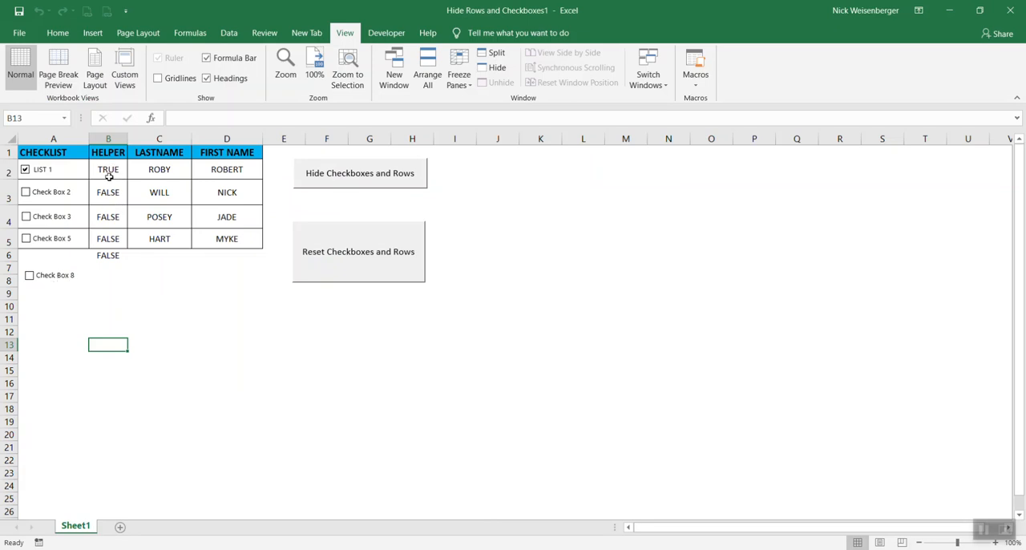
pyautogui.moveTo(122, 276)
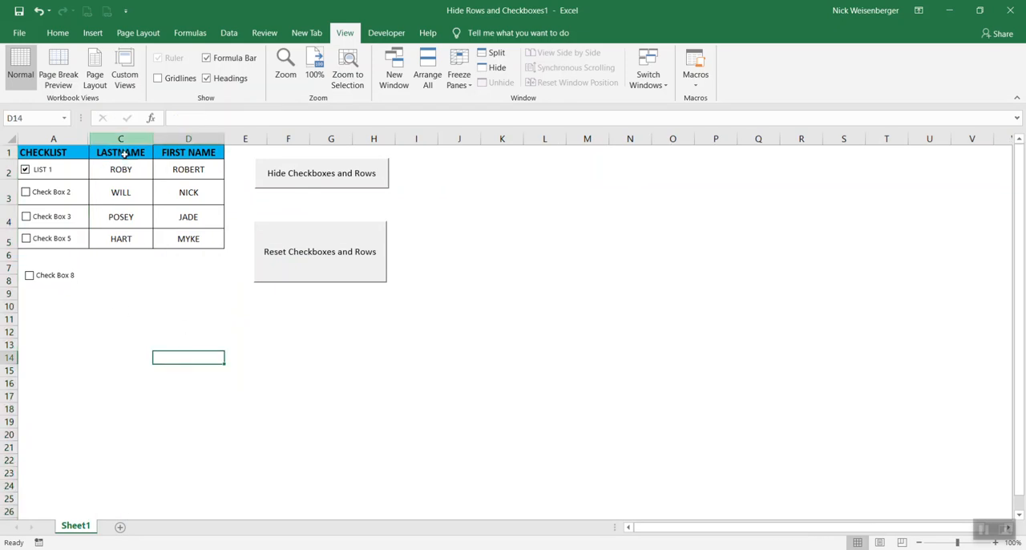
pyautogui.rightClick(120, 138)
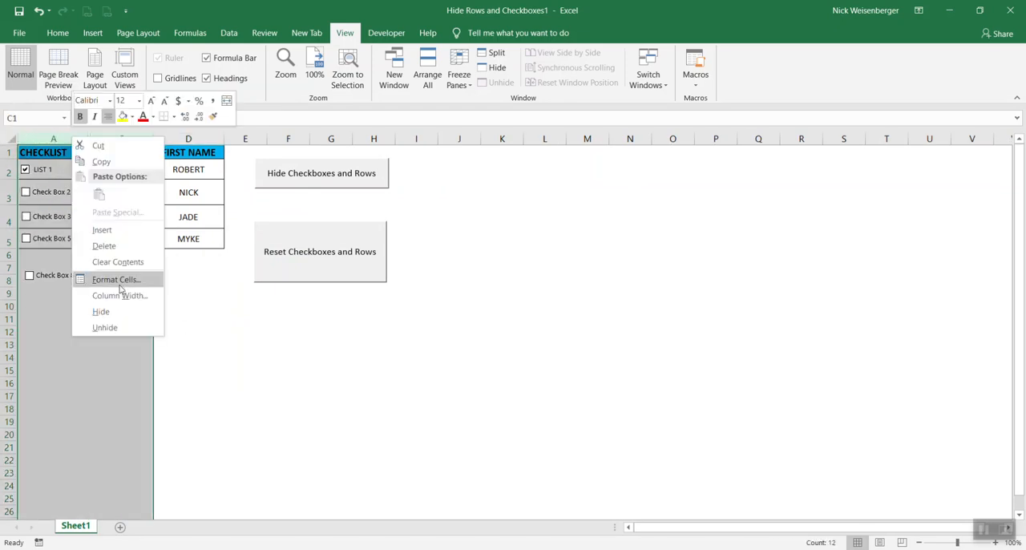
pyautogui.click(100, 311)
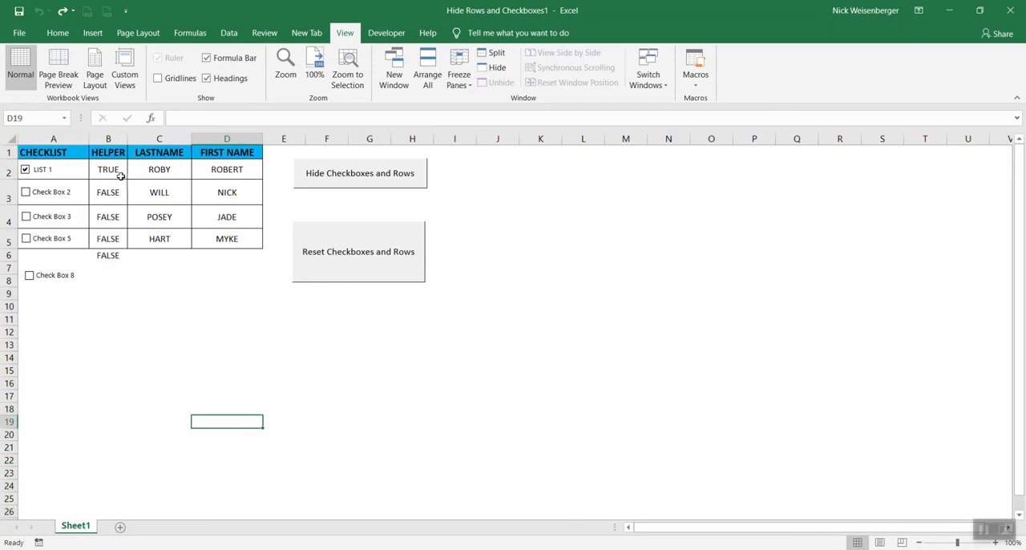
pyautogui.moveTo(87, 207)
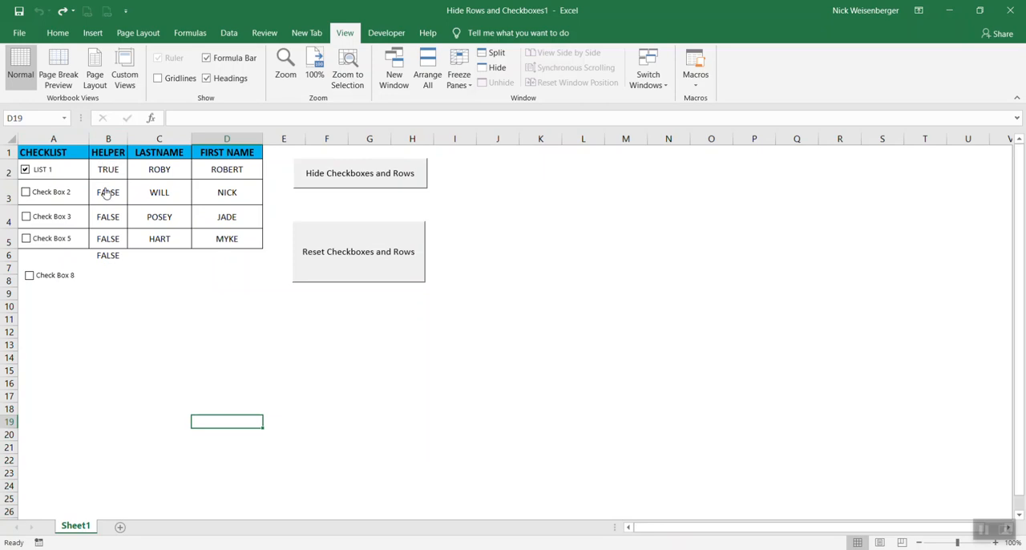
pyautogui.moveTo(436, 475)
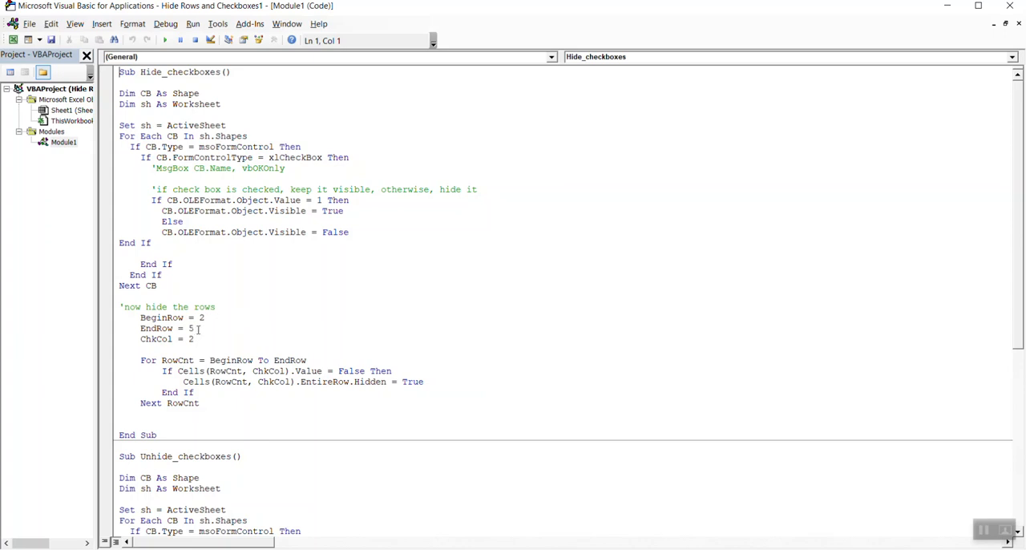
# Change EndRow = 5 to EndRow = 6 in the Hide_checkboxes sub of Module1.
pyautogui.click(193, 327)
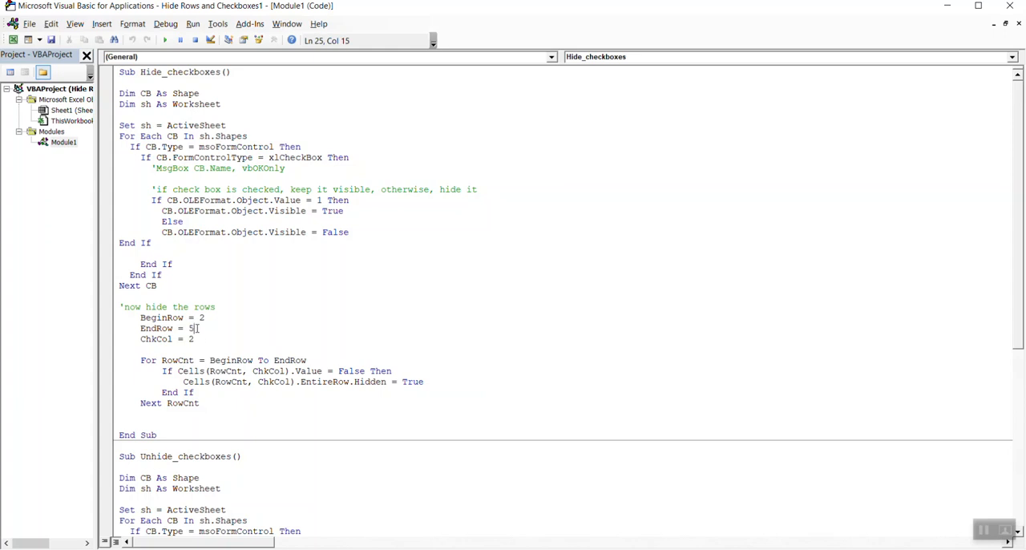
pyautogui.write('6')
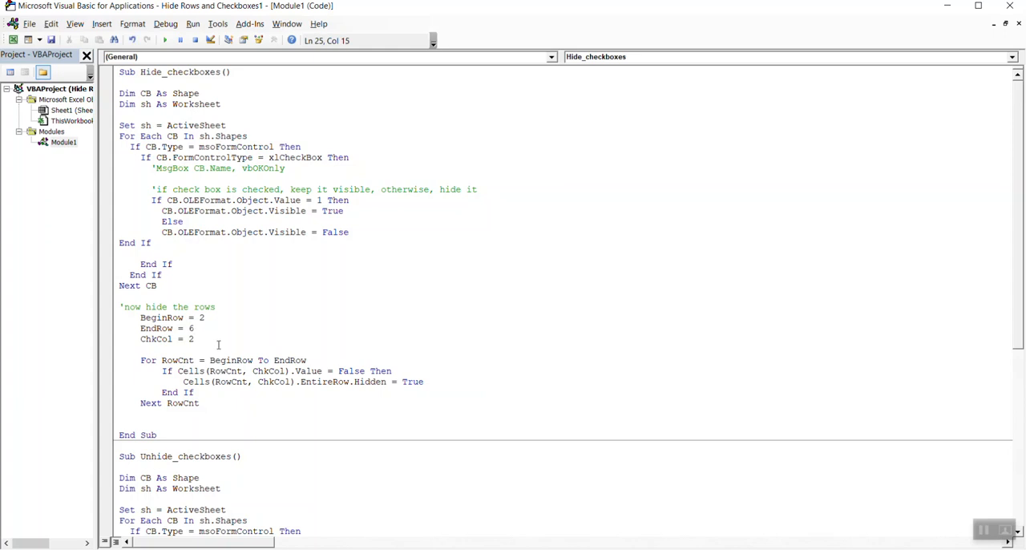
pyautogui.click(186, 333)
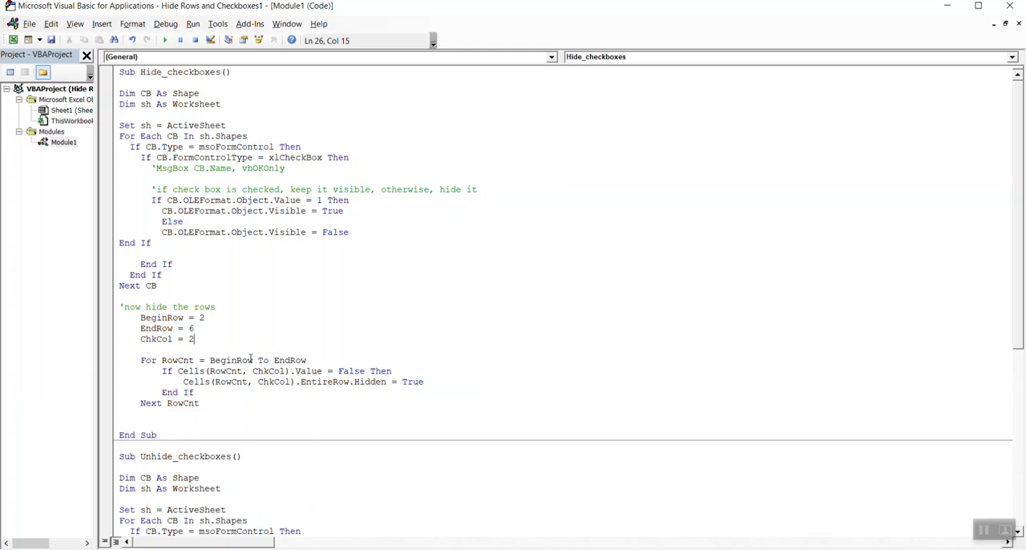
pyautogui.moveTo(202, 317)
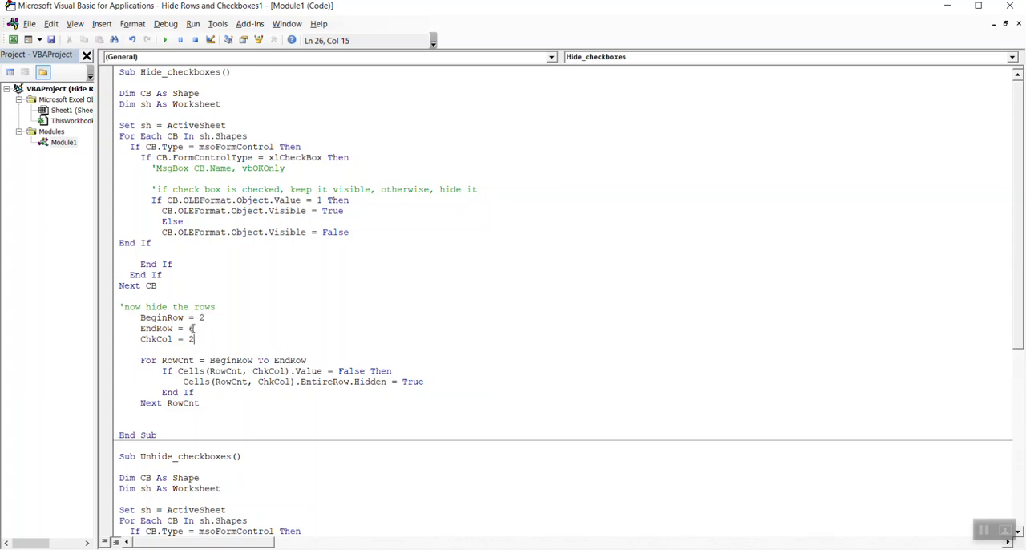
pyautogui.write('6')
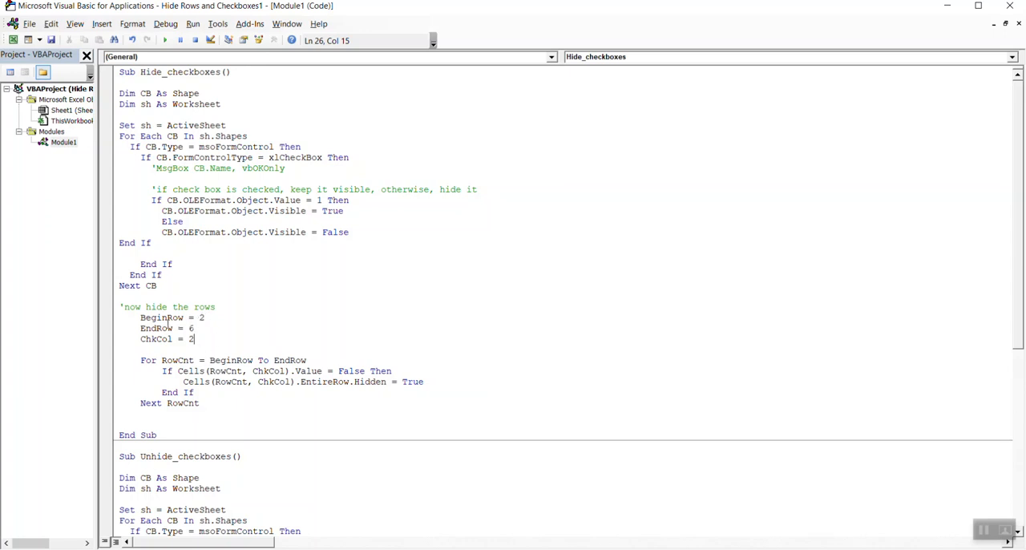
pyautogui.moveTo(368, 370)
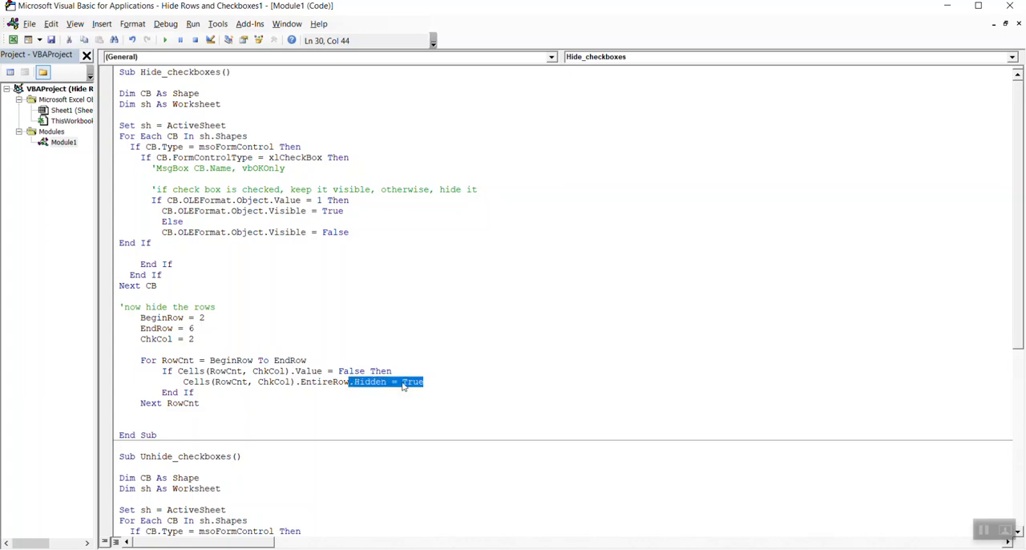
pyautogui.click(199, 402)
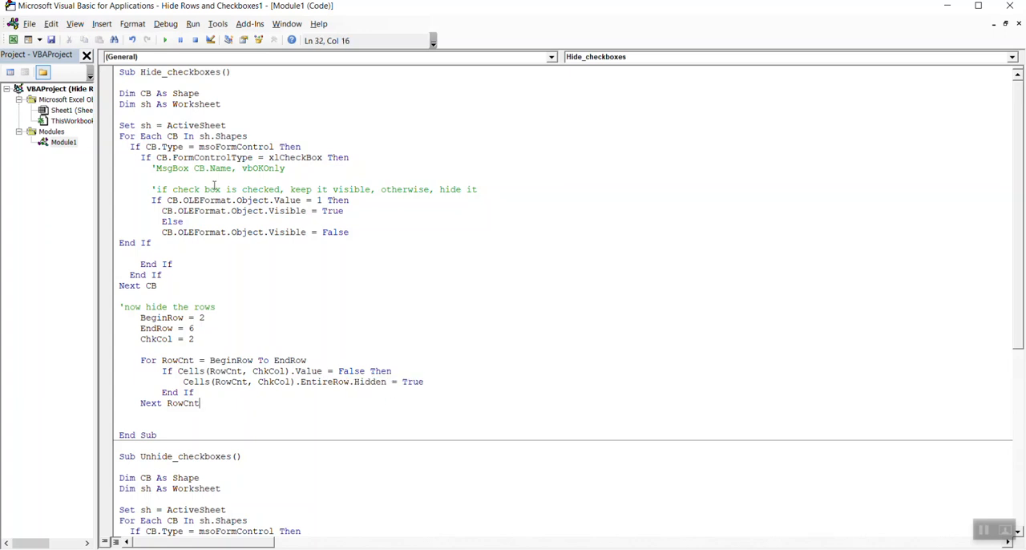
pyautogui.moveTo(263, 192)
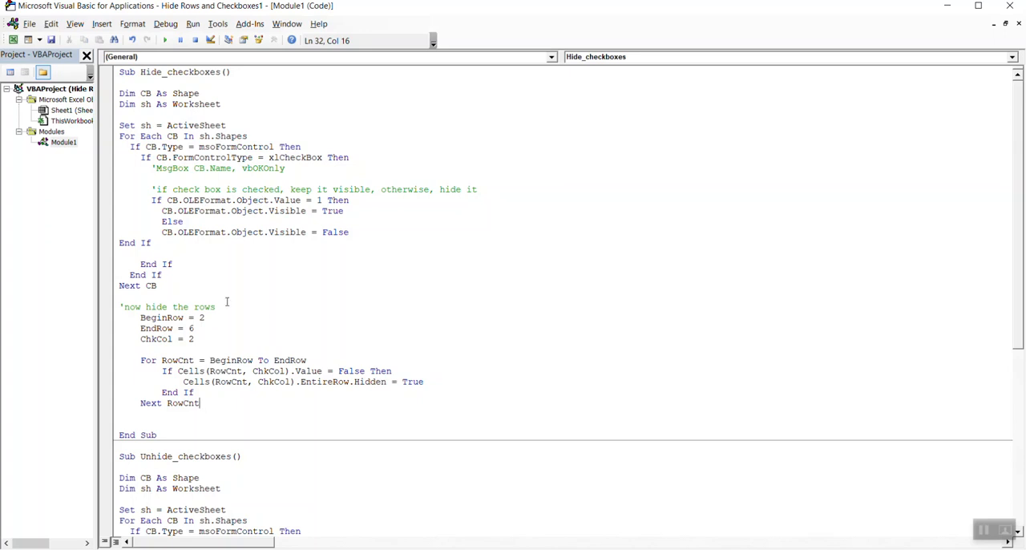
pyautogui.moveTo(750, 61)
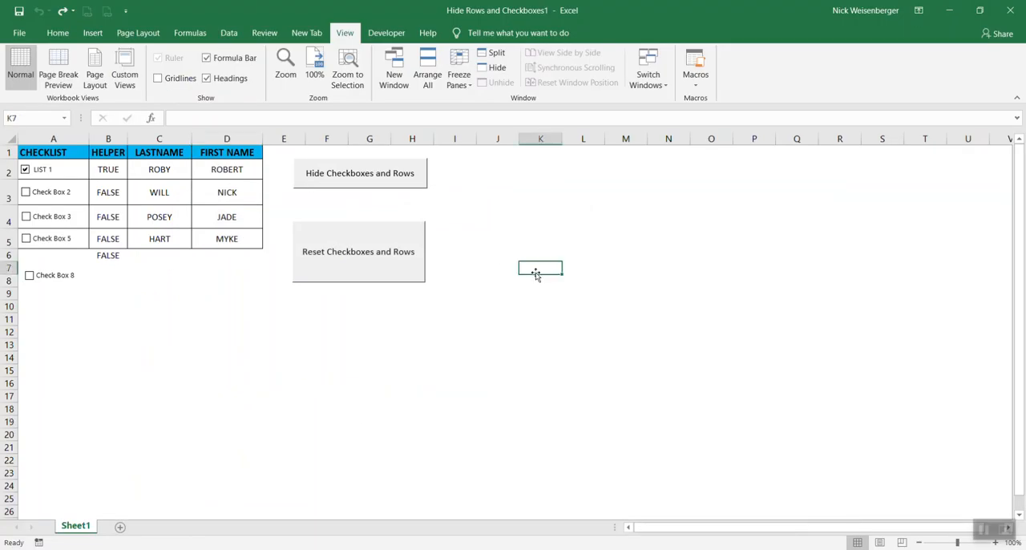
pyautogui.moveTo(355, 187)
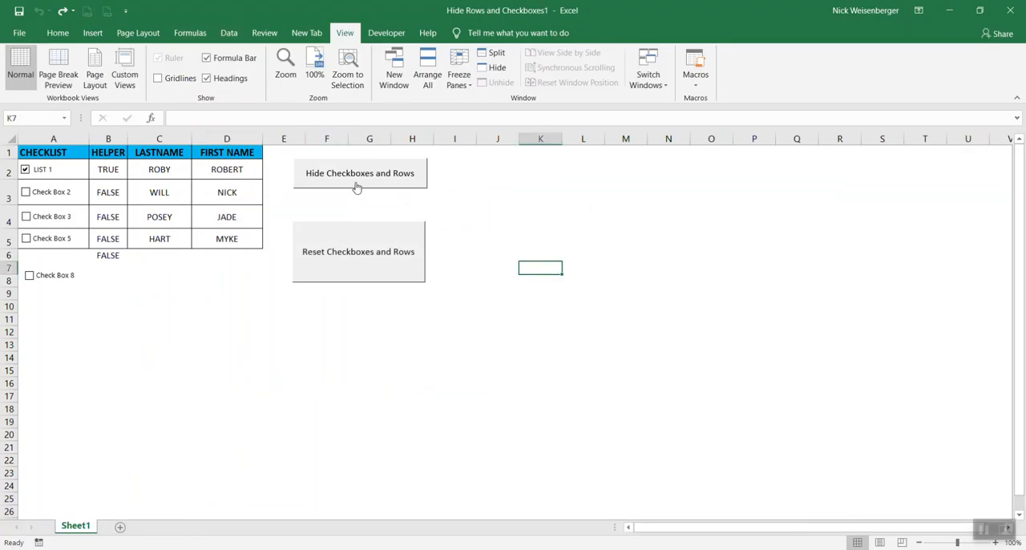
# Insert form-control Button 9 on the sheet and assign the Hide_checkboxes macro to it.
pyautogui.click(386, 32)
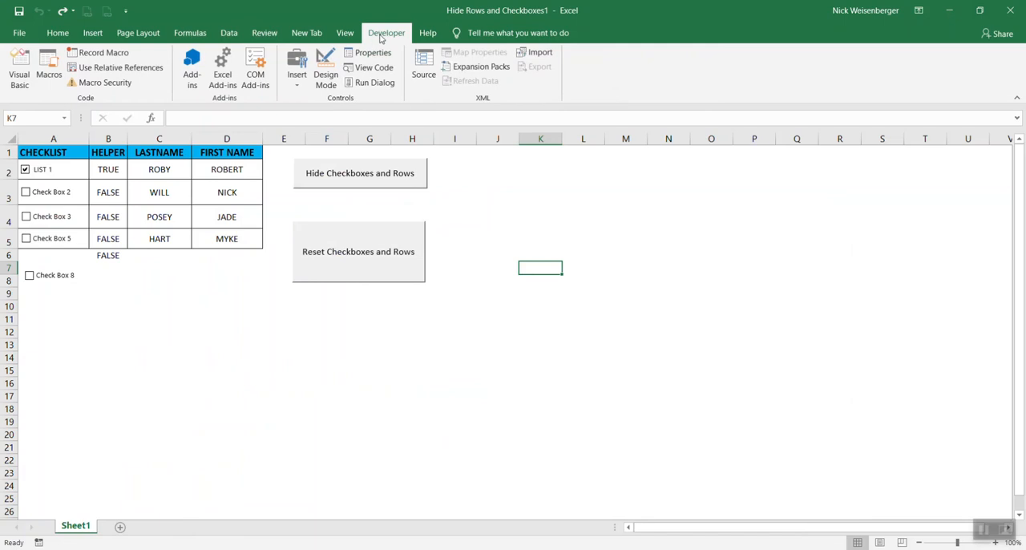
pyautogui.click(297, 72)
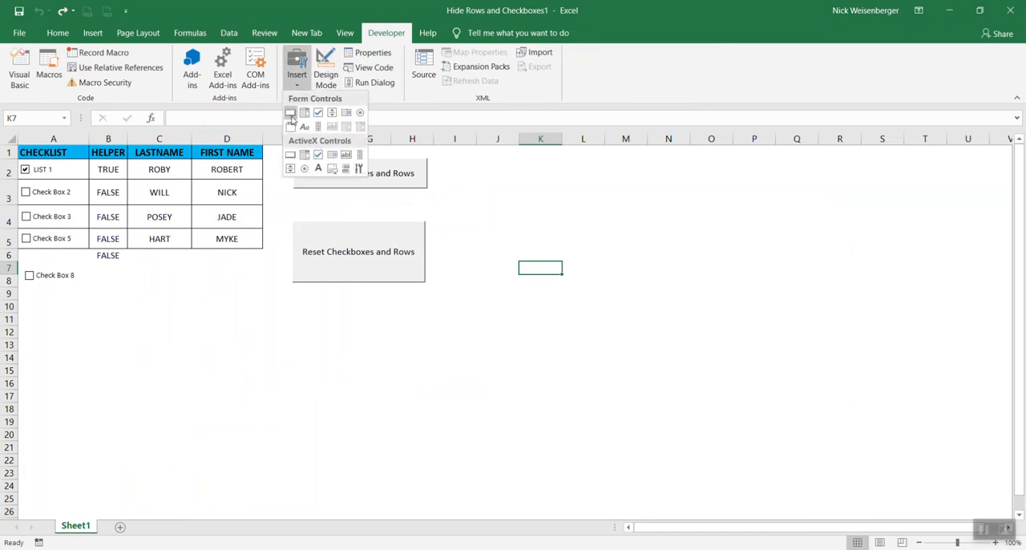
pyautogui.click(290, 112)
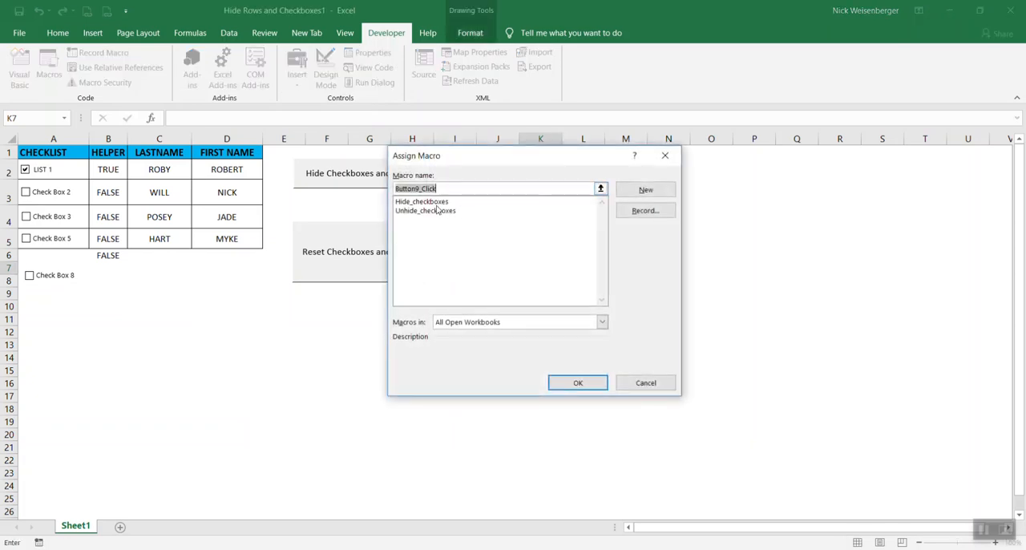
pyautogui.click(421, 202)
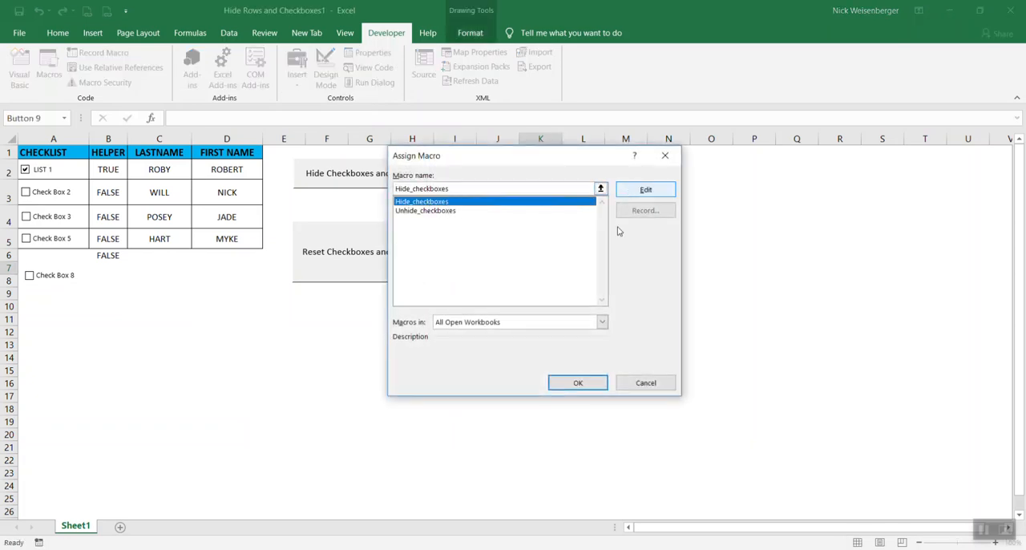
pyautogui.click(577, 383)
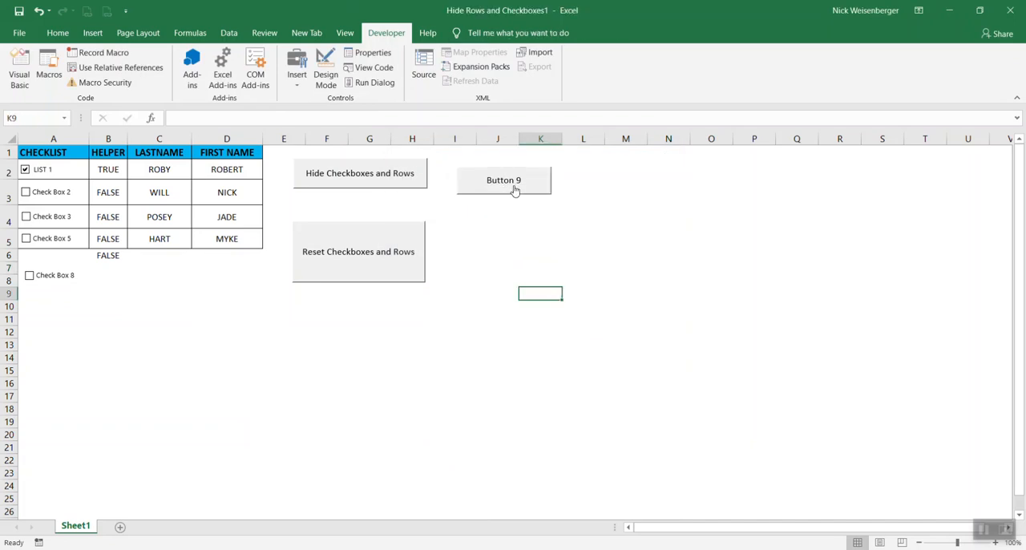
# Hide and reset the rows, tick Check Box 8, hide again and reset, then return to the macro code.
pyautogui.click(359, 171)
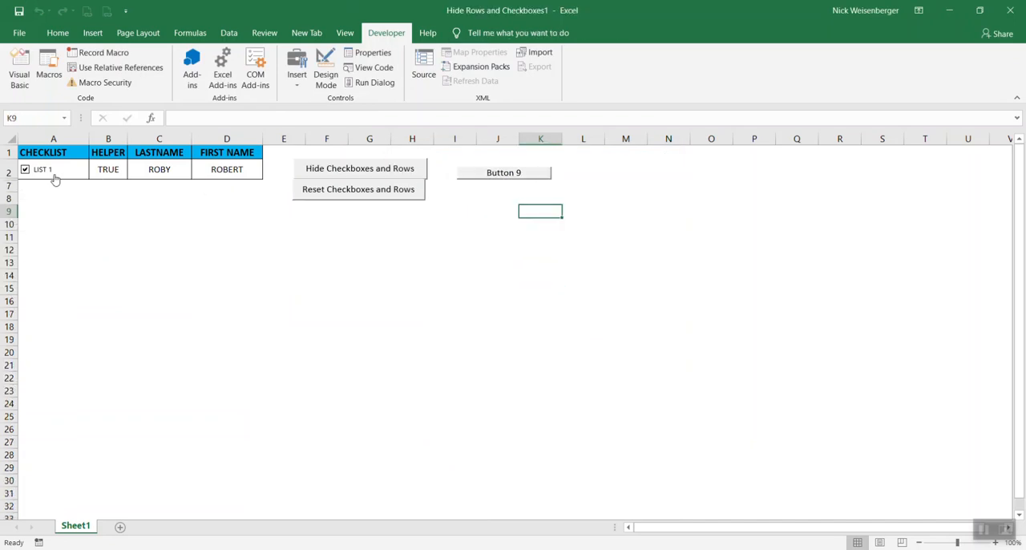
pyautogui.click(359, 189)
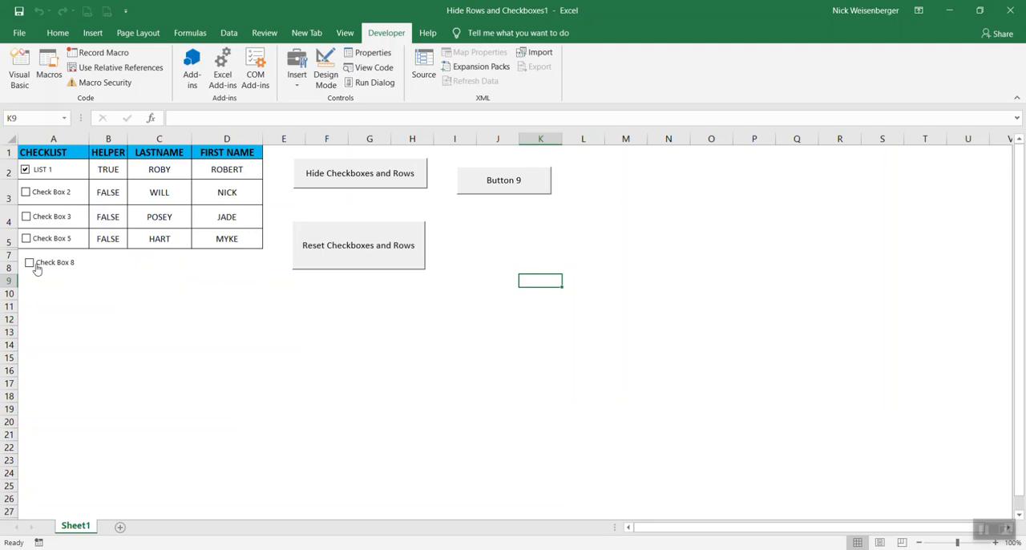
pyautogui.click(359, 173)
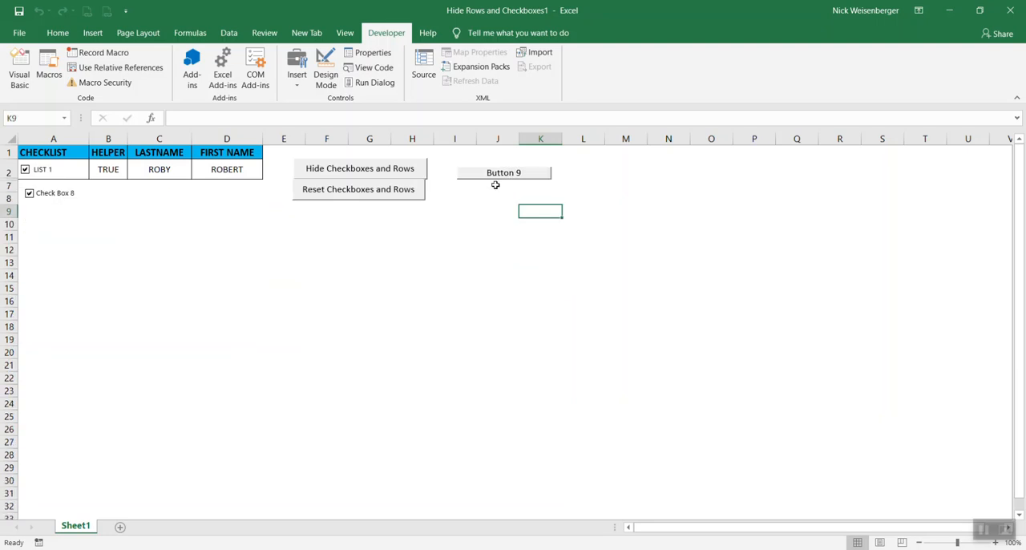
pyautogui.click(359, 189)
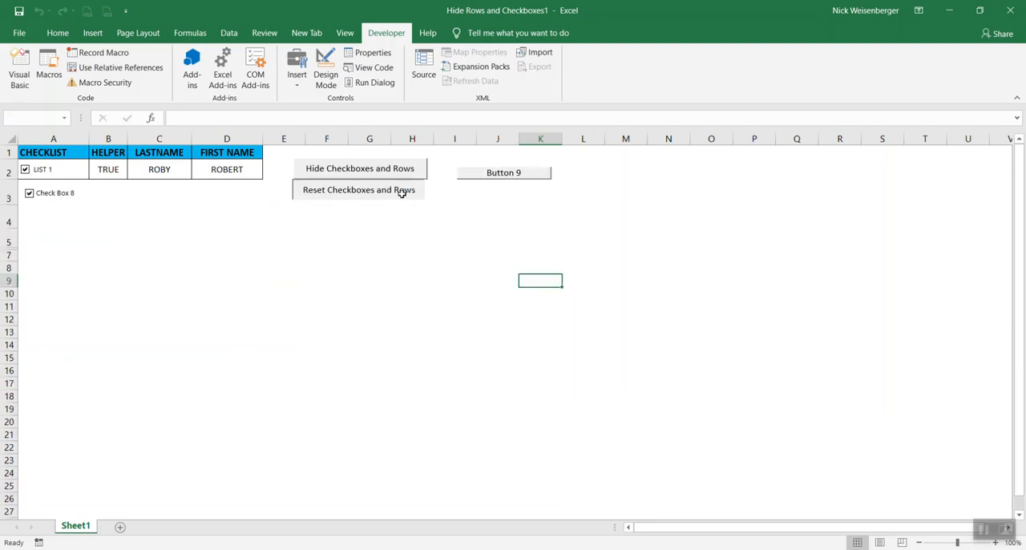
pyautogui.click(359, 189)
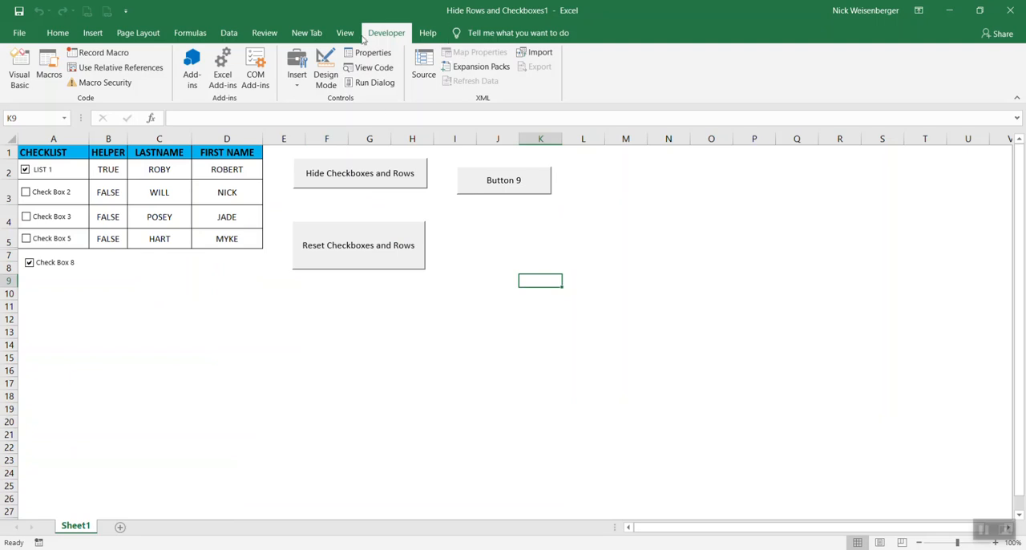
pyautogui.click(695, 67)
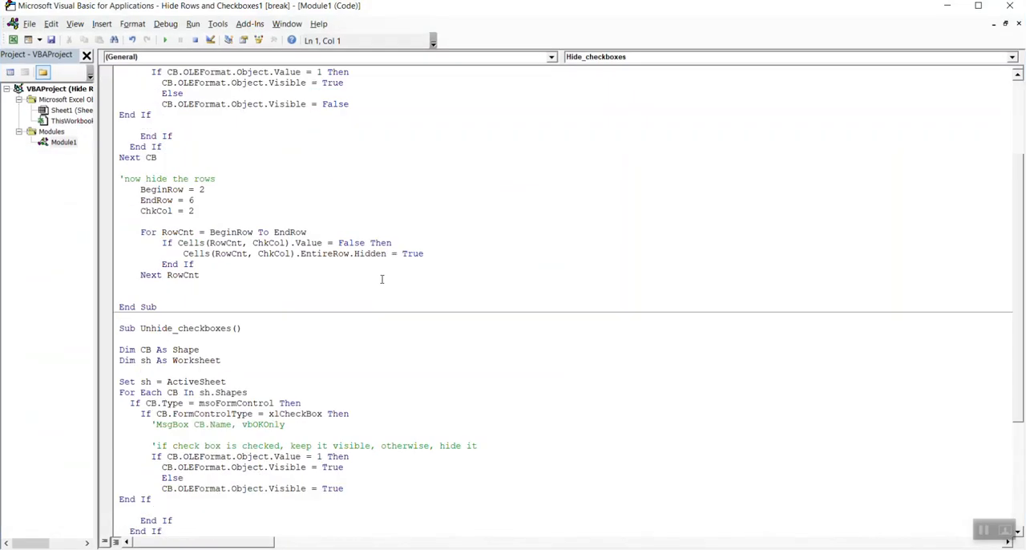
pyautogui.scroll(-3)
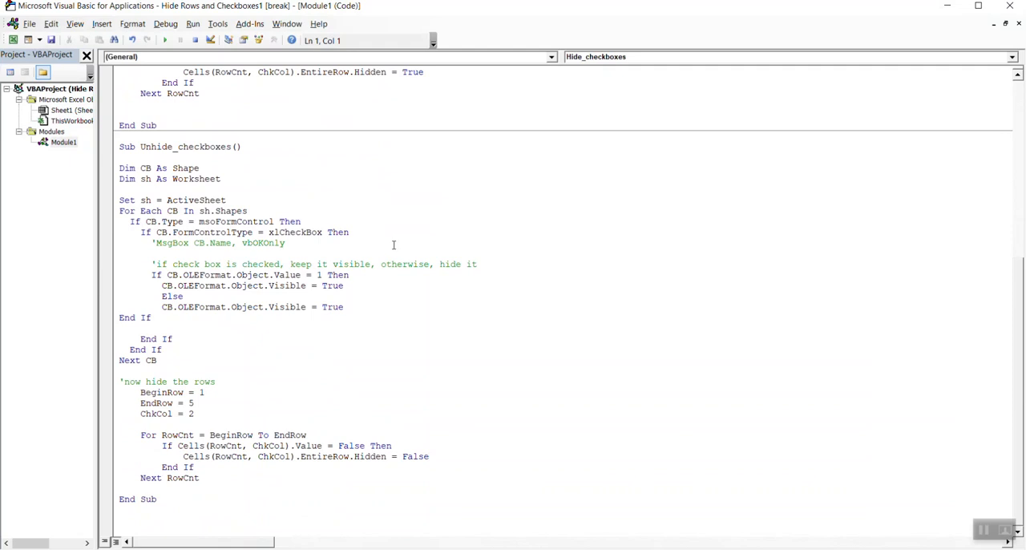
pyautogui.moveTo(361, 440)
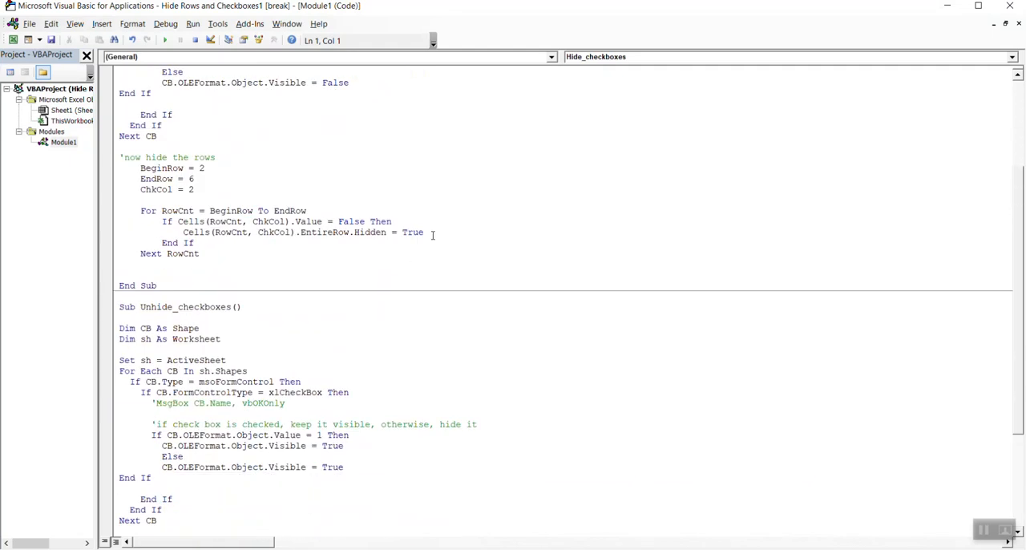
pyautogui.scroll(-3)
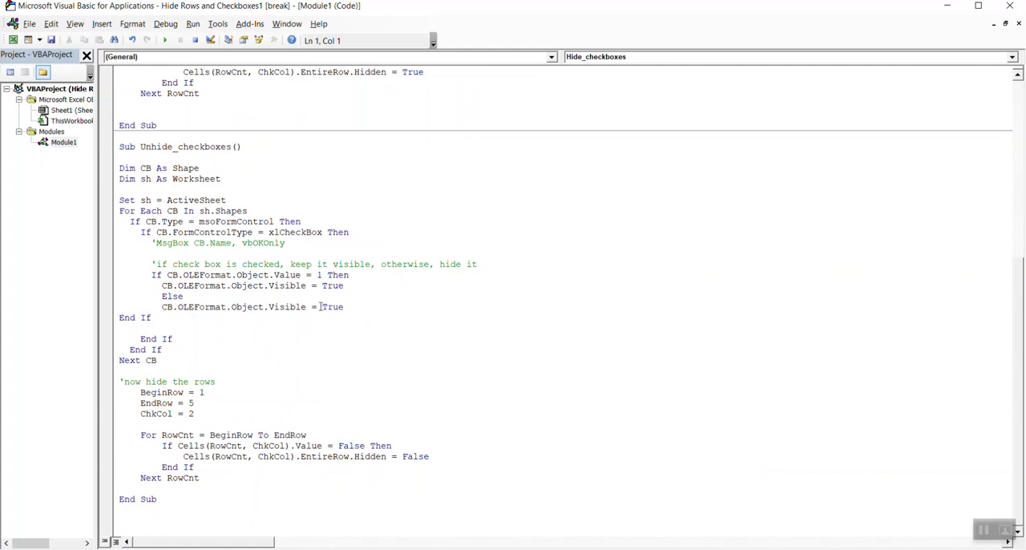
pyautogui.click(441, 456)
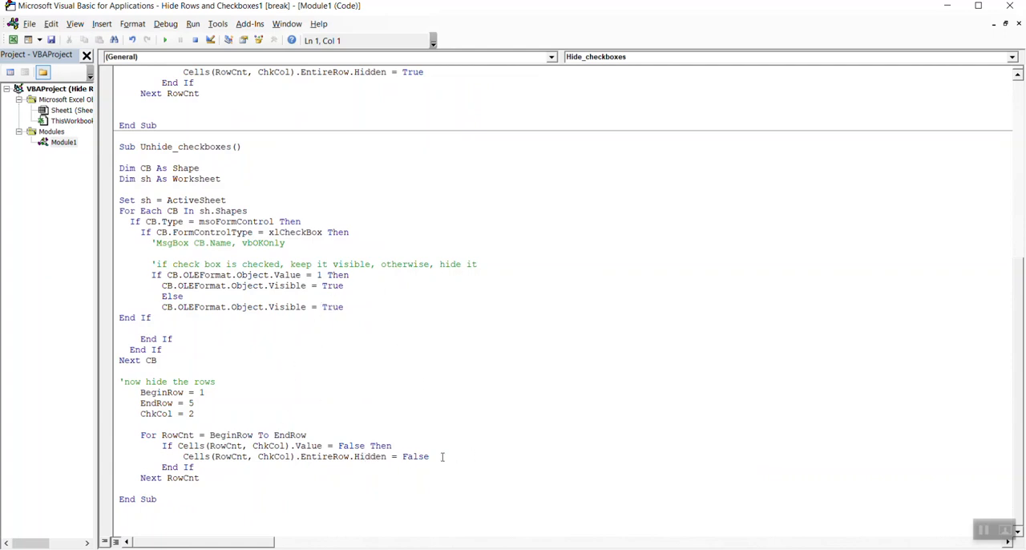